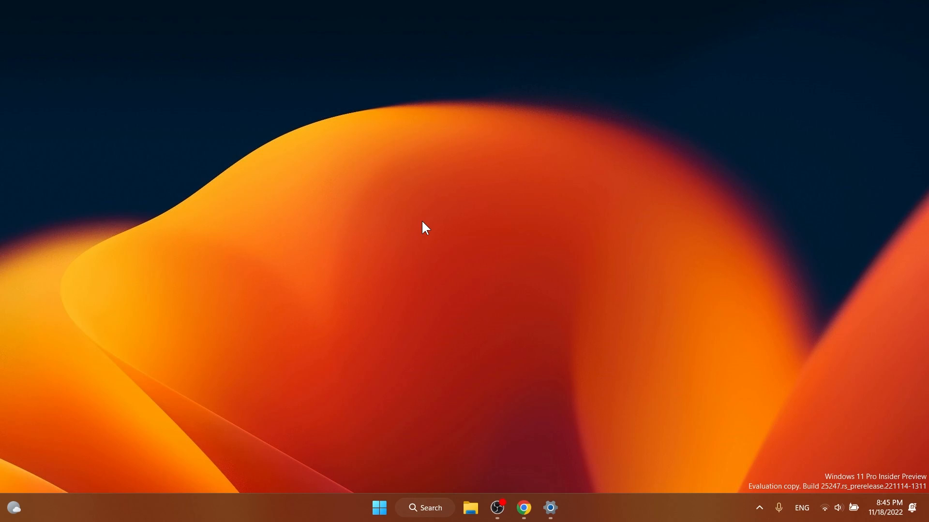
# Open Settings to the System About page to confirm OS build 25247.
pyautogui.click(549, 507)
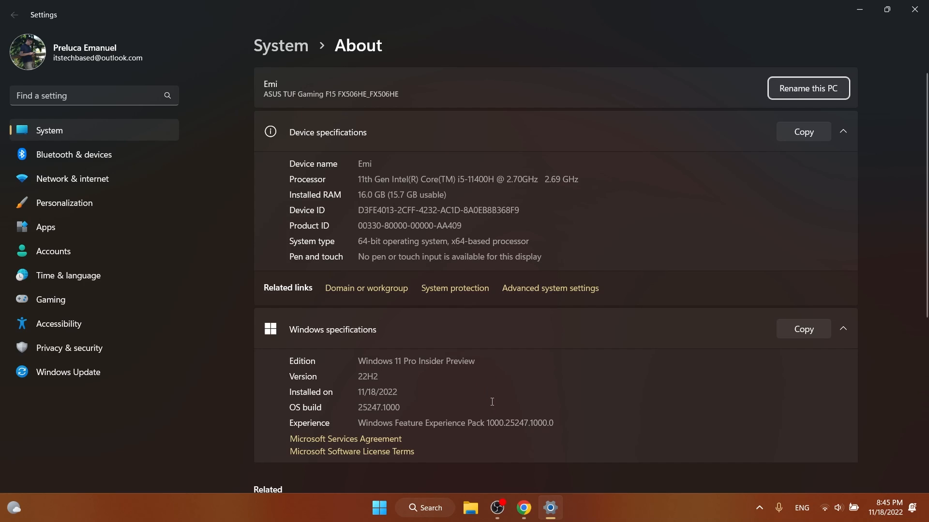
pyautogui.moveTo(830, 45)
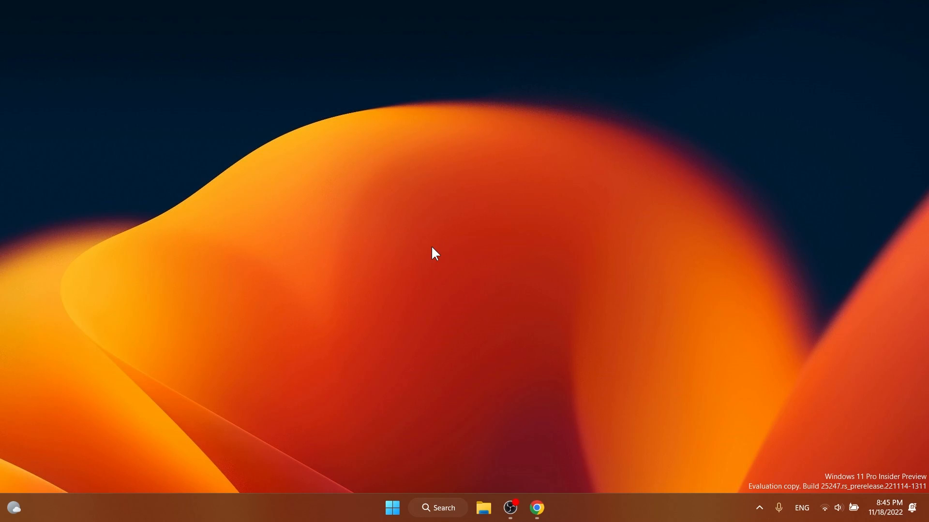
# Select and confirm the 'Windows 11 Insider Preview (Dev Channel) - Build 25247' edition.
pyautogui.click(536, 507)
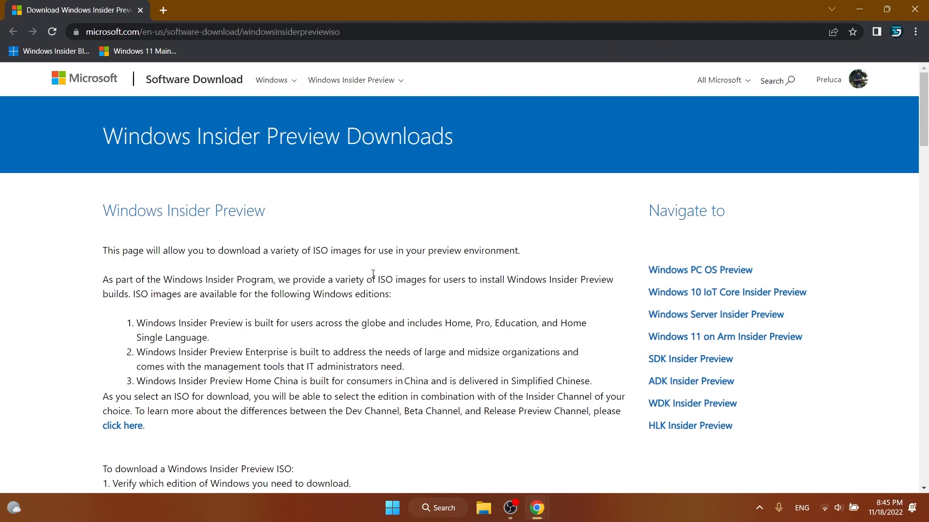
pyautogui.scroll(-3)
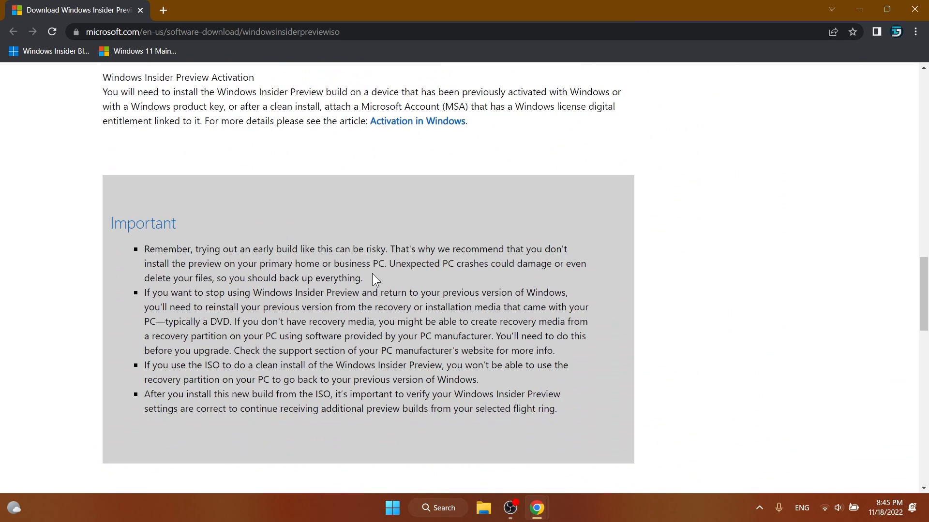
pyautogui.scroll(-3)
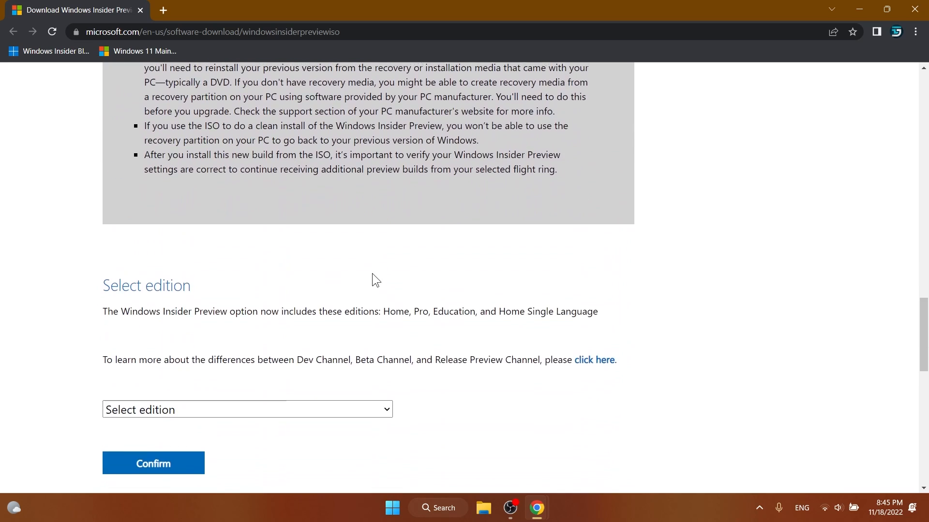
pyautogui.click(246, 410)
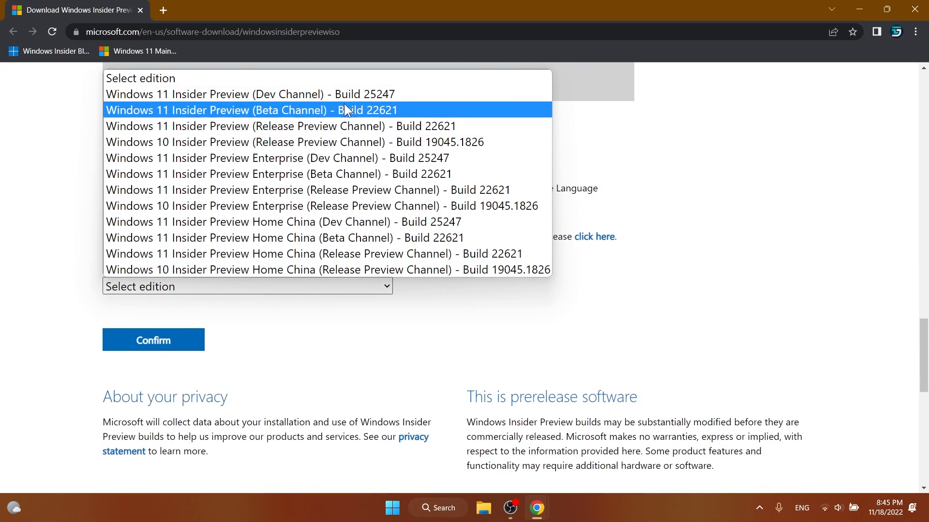
pyautogui.click(238, 94)
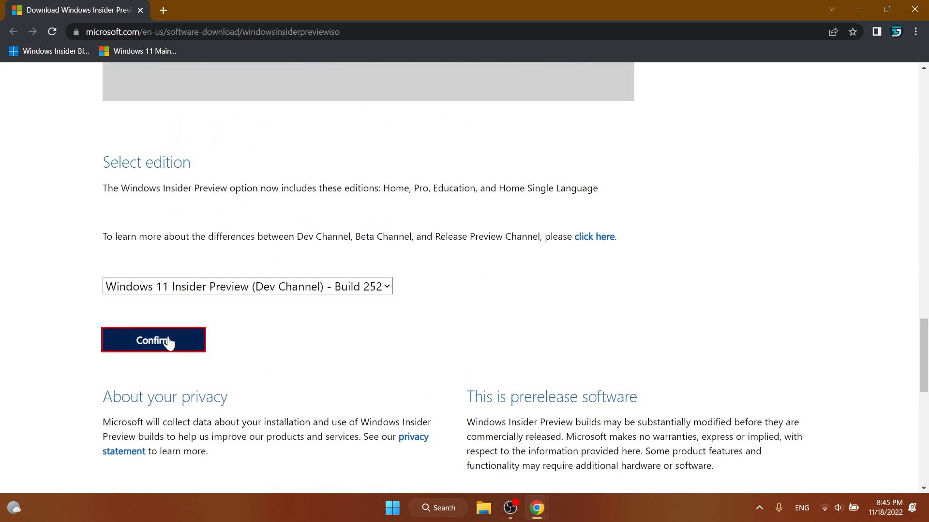
pyautogui.click(153, 340)
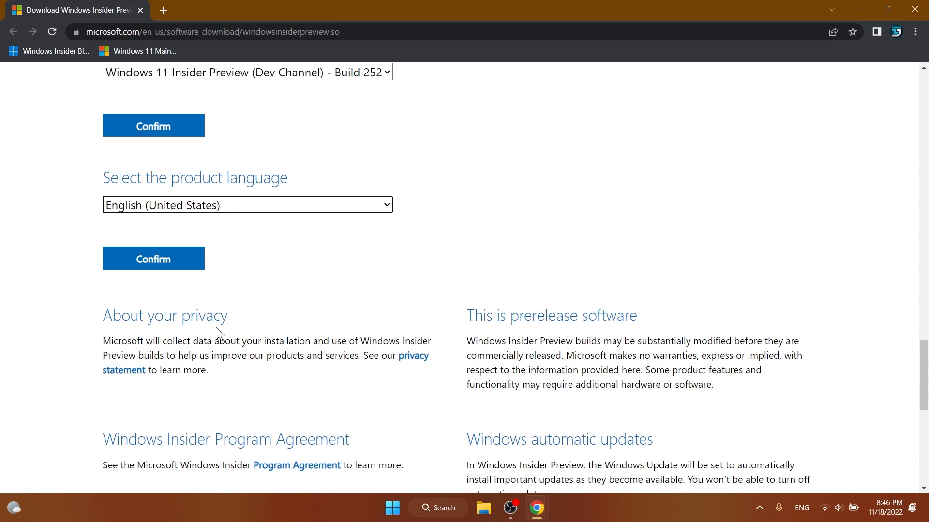
# Confirm English (United States) as the ISO product language.
pyautogui.click(153, 258)
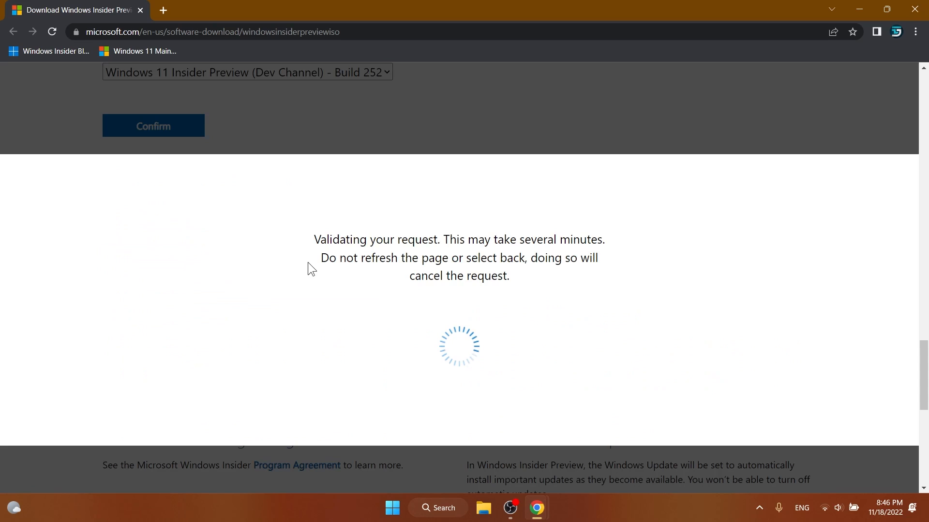
pyautogui.moveTo(281, 282)
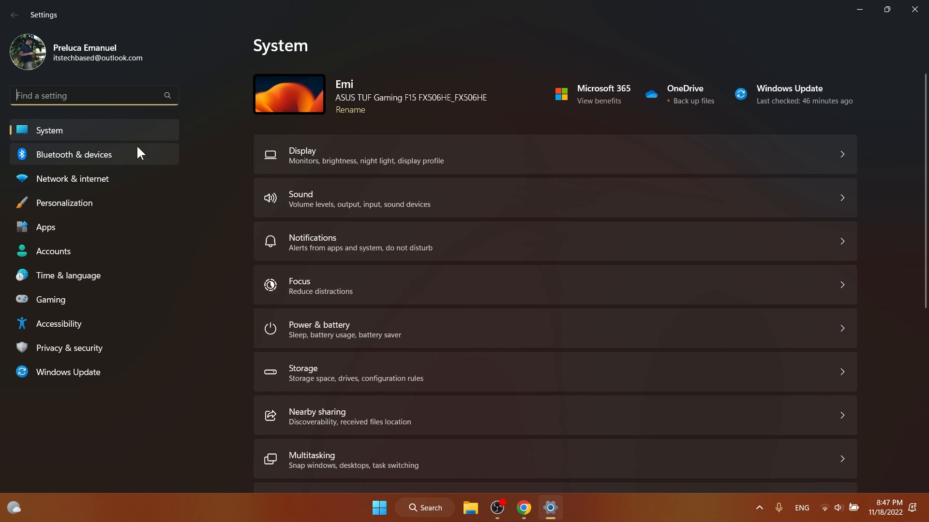
# Go to Power & battery and scroll down to Energy recommendations.
pyautogui.click(319, 328)
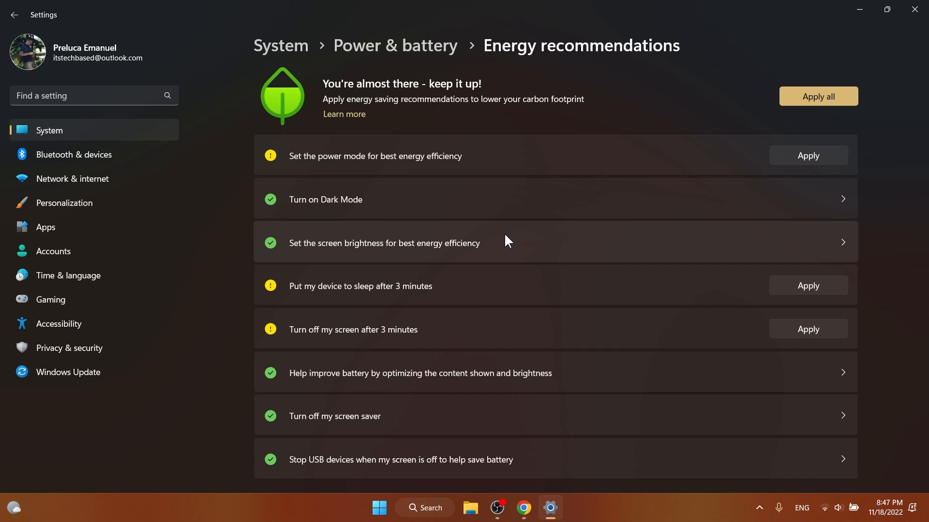
pyautogui.moveTo(422, 440)
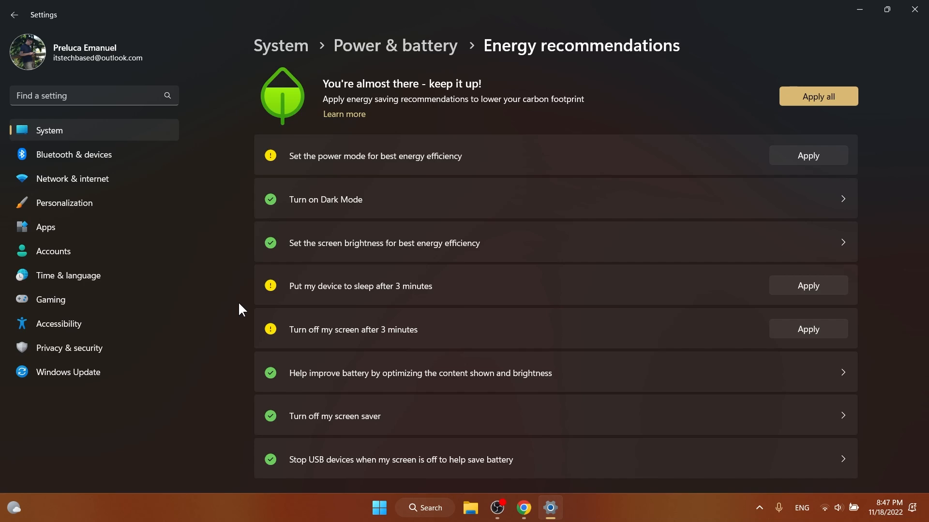
pyautogui.moveTo(539, 115)
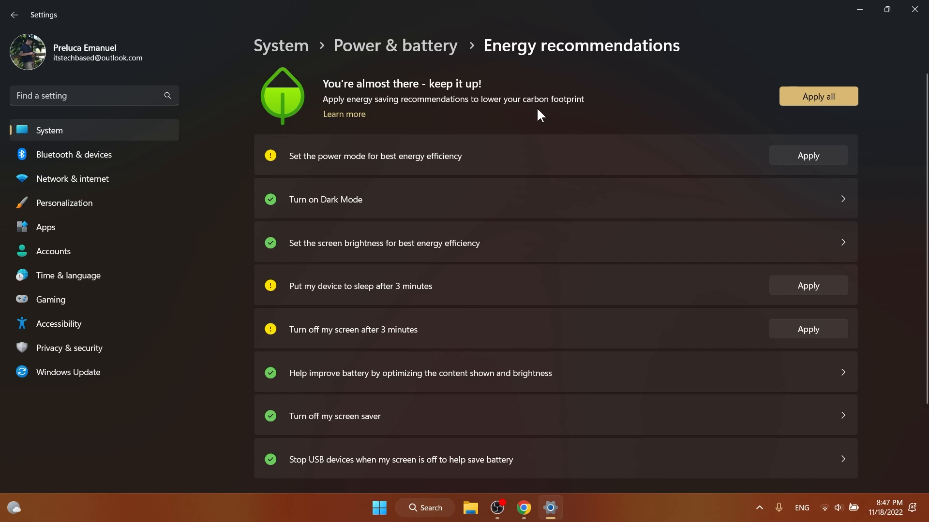
pyautogui.moveTo(342, 172)
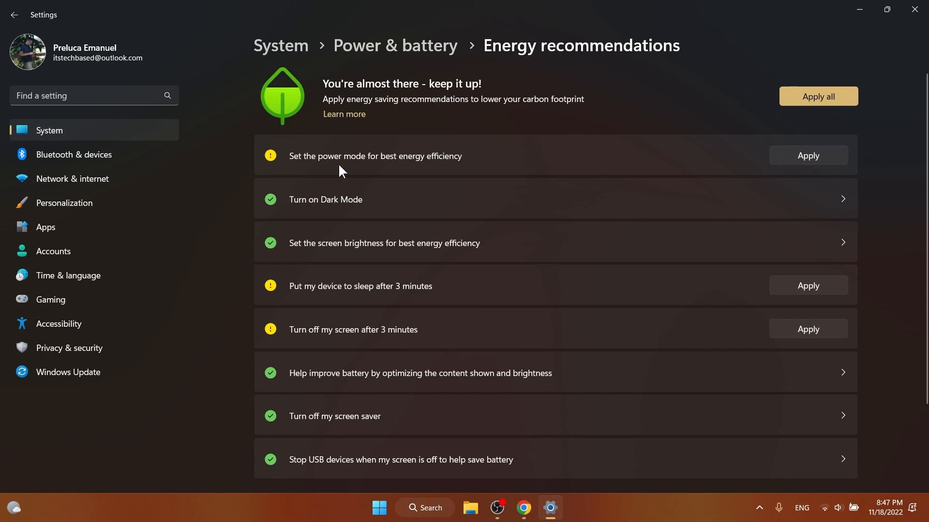
pyautogui.moveTo(371, 209)
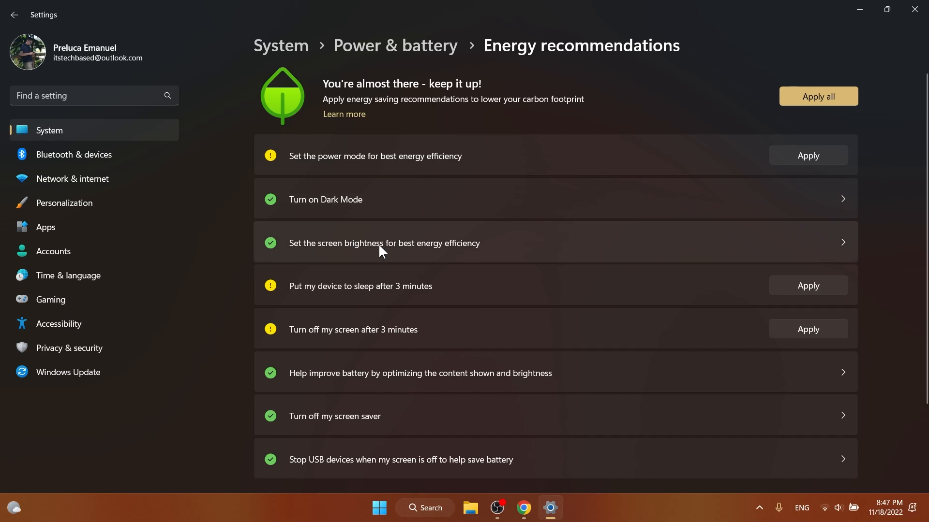
pyautogui.moveTo(369, 297)
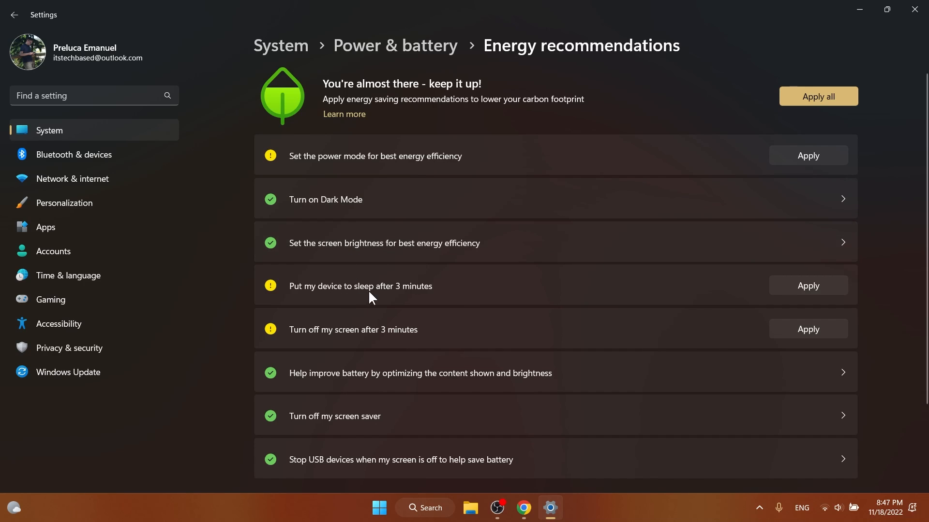
pyautogui.moveTo(333, 339)
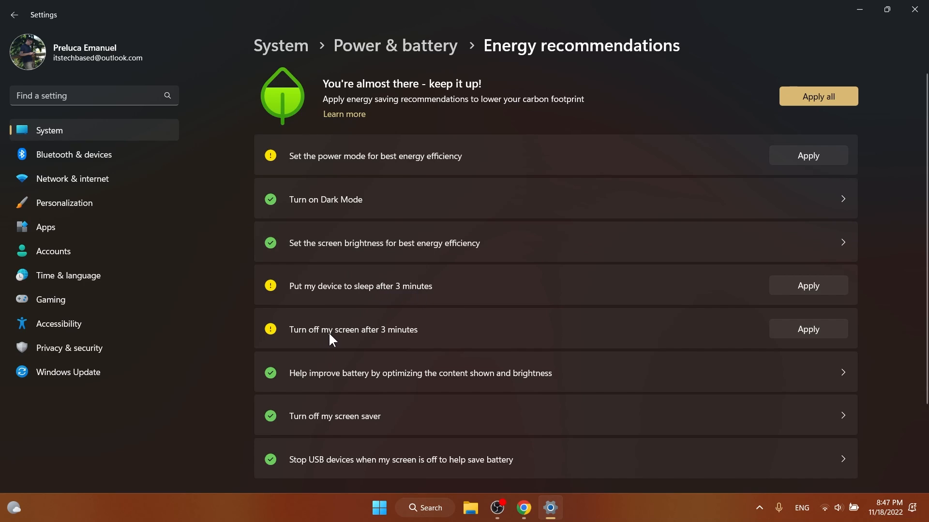
pyautogui.moveTo(373, 381)
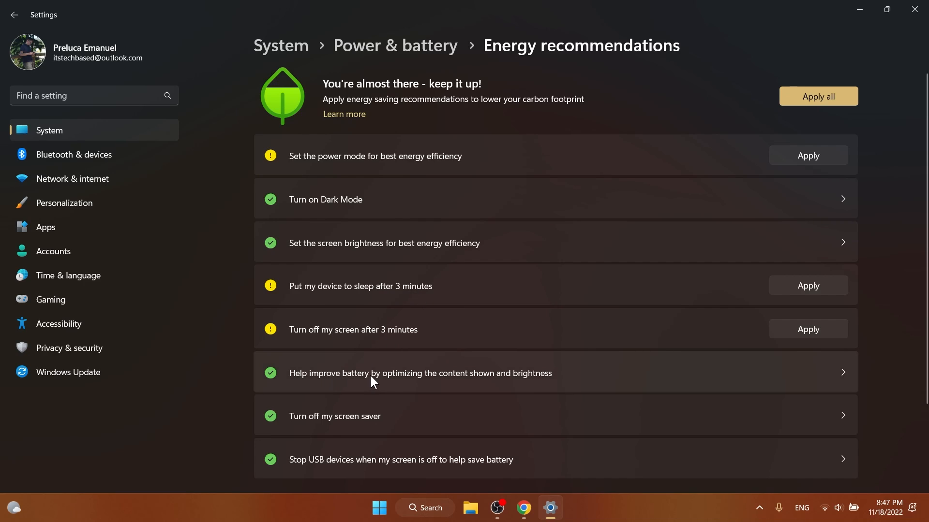
pyautogui.moveTo(486, 384)
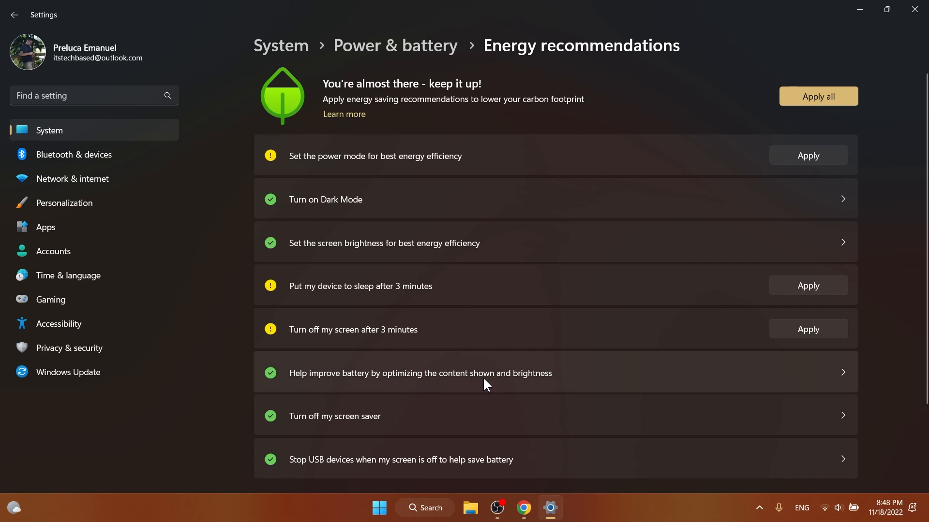
pyautogui.scroll(-3)
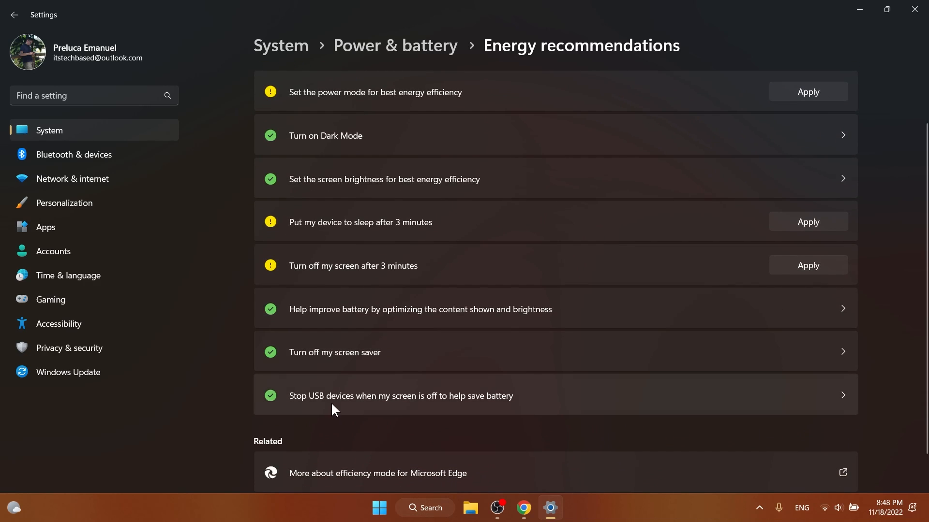
pyautogui.moveTo(441, 409)
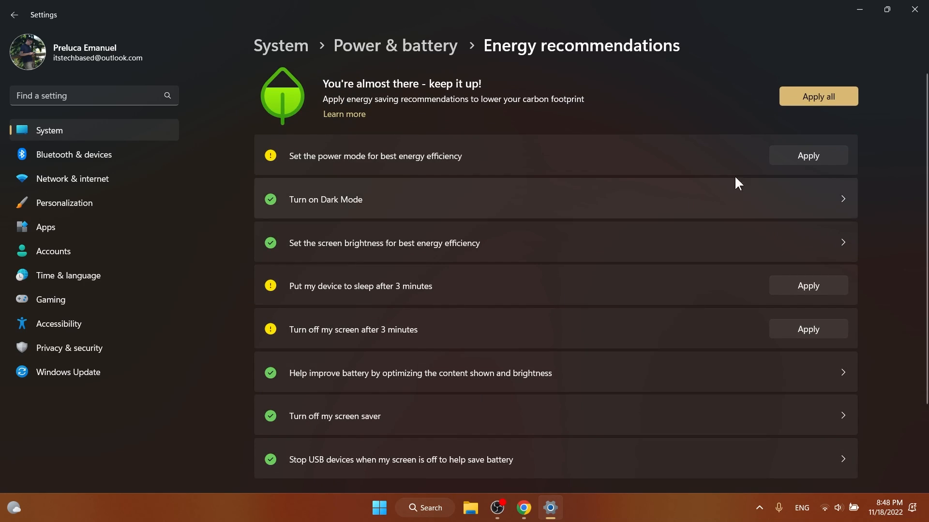
pyautogui.moveTo(736, 101)
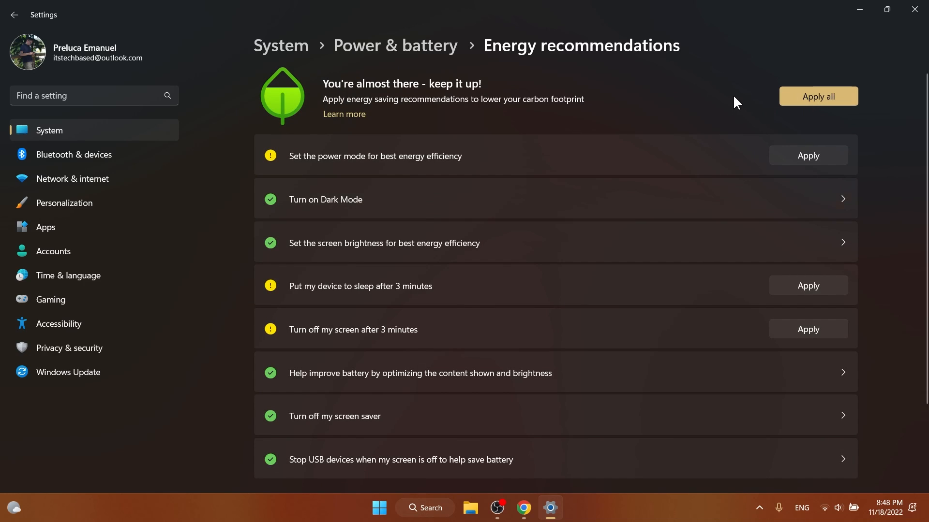
pyautogui.moveTo(565, 302)
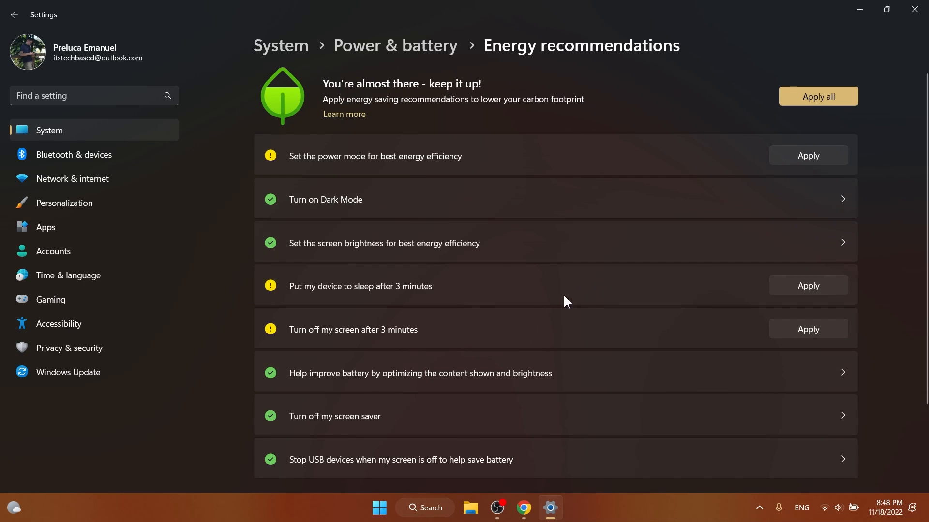
pyautogui.moveTo(692, 159)
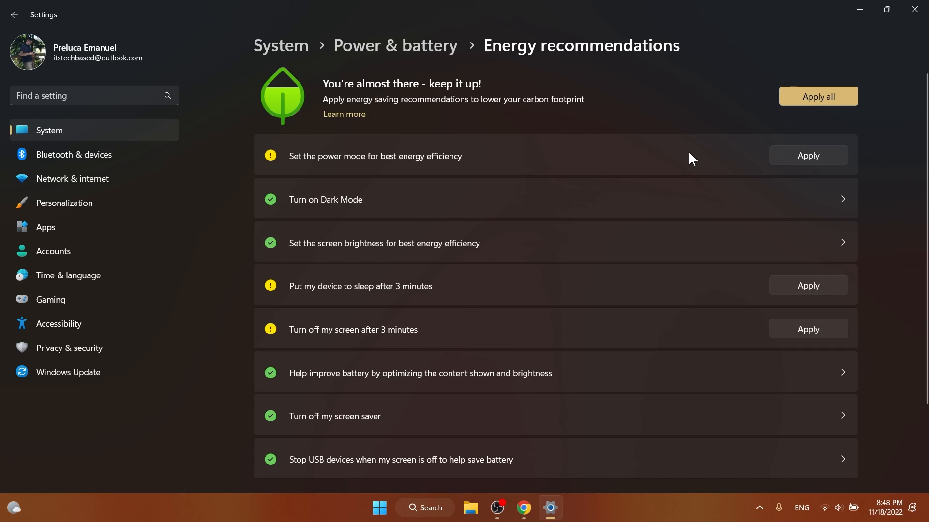
pyautogui.moveTo(714, 98)
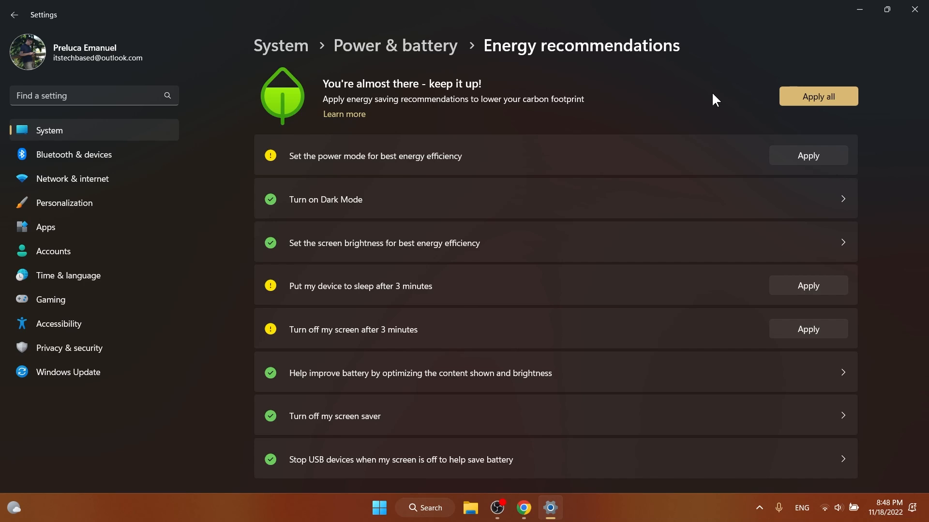
pyautogui.moveTo(915, 11)
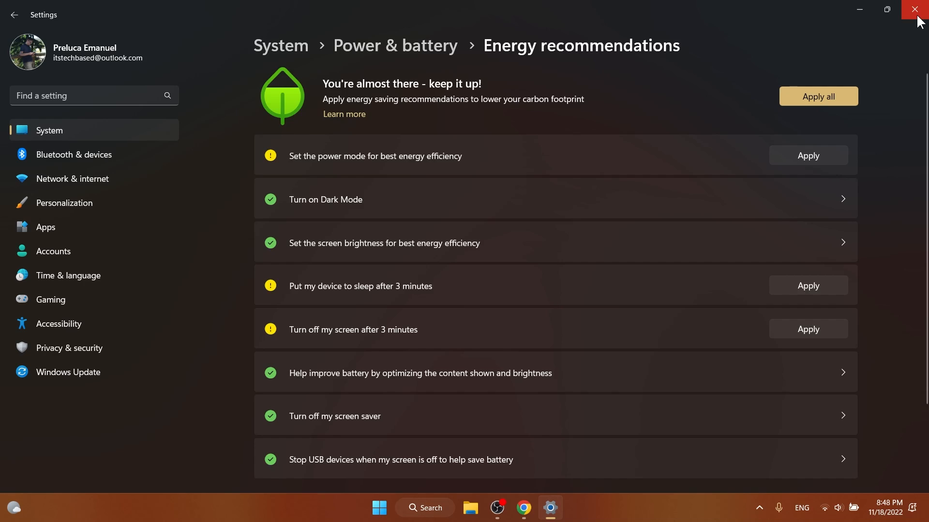
# Close Settings and browse Task Manager's settings page.
pyautogui.click(917, 10)
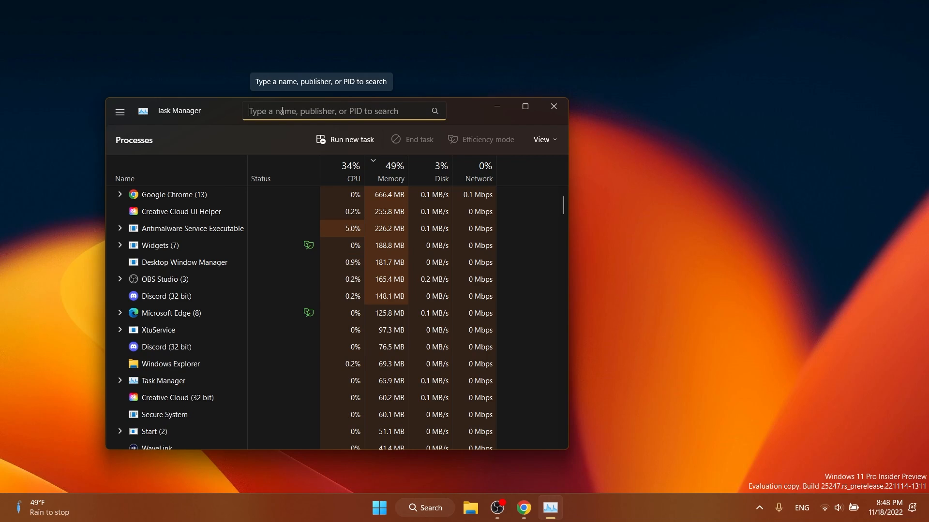
pyautogui.click(119, 111)
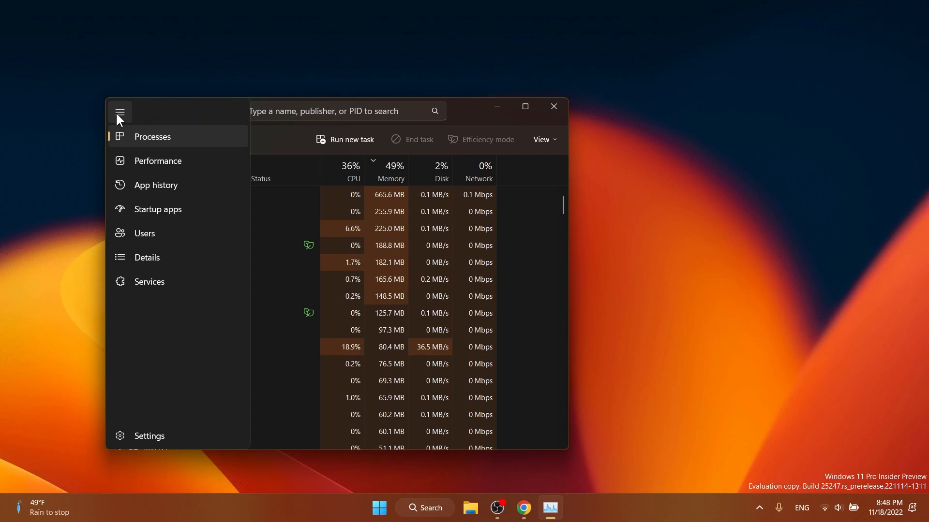
pyautogui.click(148, 435)
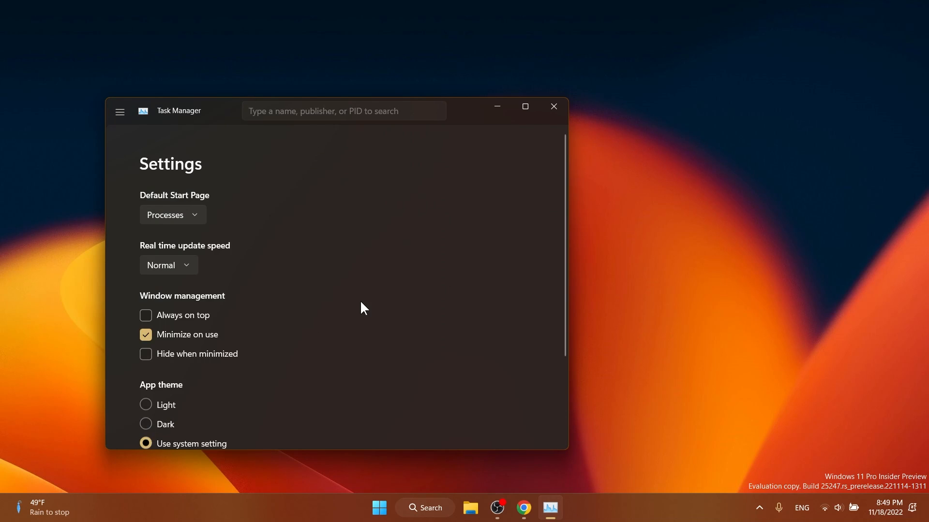
pyautogui.scroll(-3)
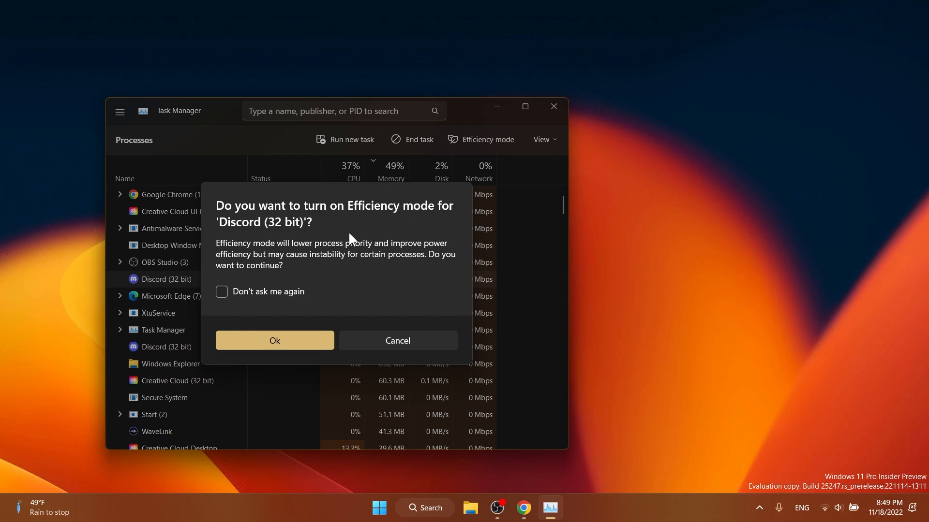
pyautogui.moveTo(347, 229)
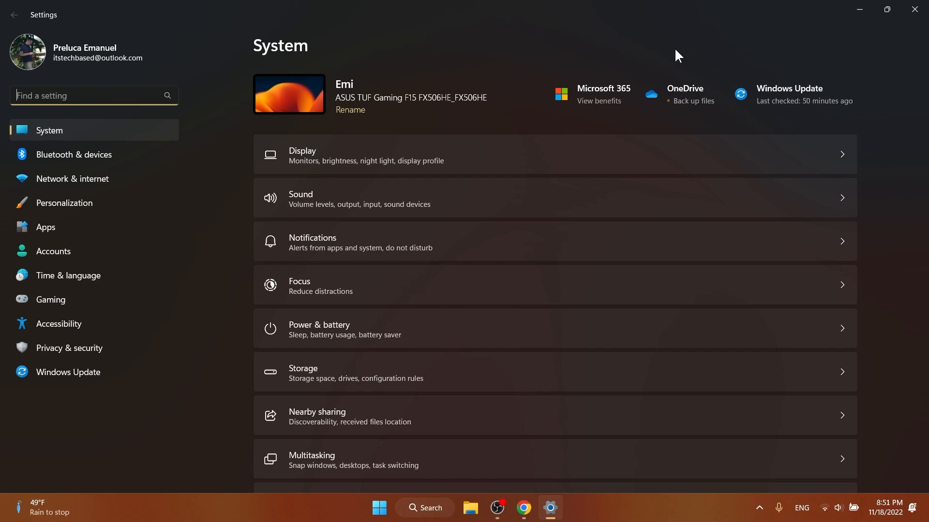
# Pass through Accounts and System to reach Windows Update's Optional updates.
pyautogui.click(53, 251)
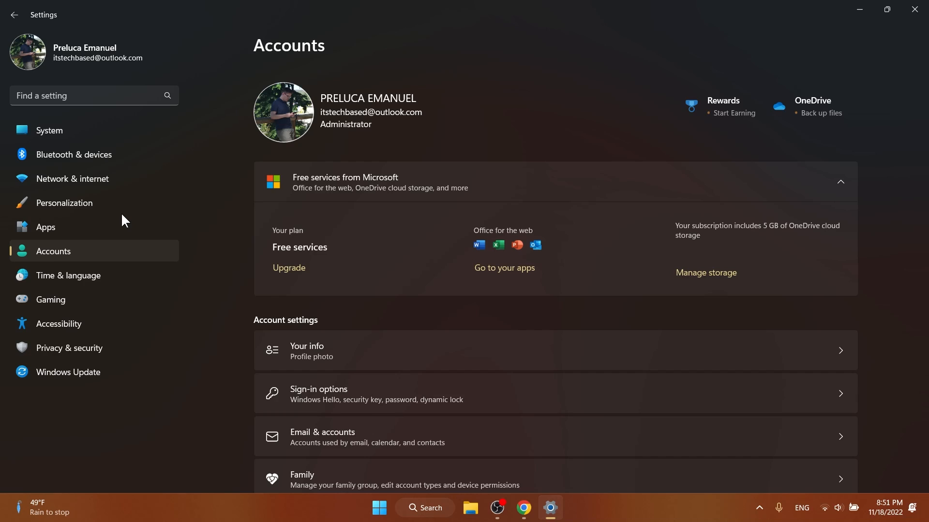
pyautogui.click(50, 130)
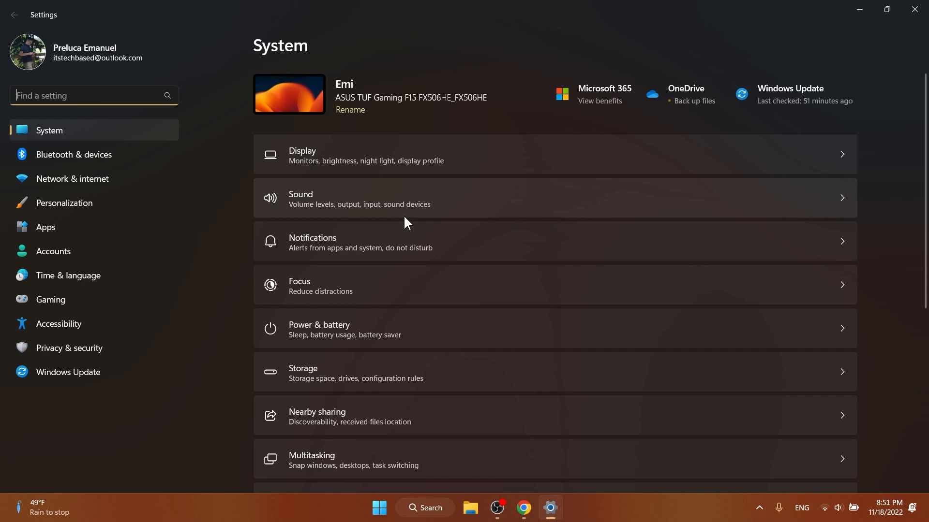
pyautogui.click(68, 372)
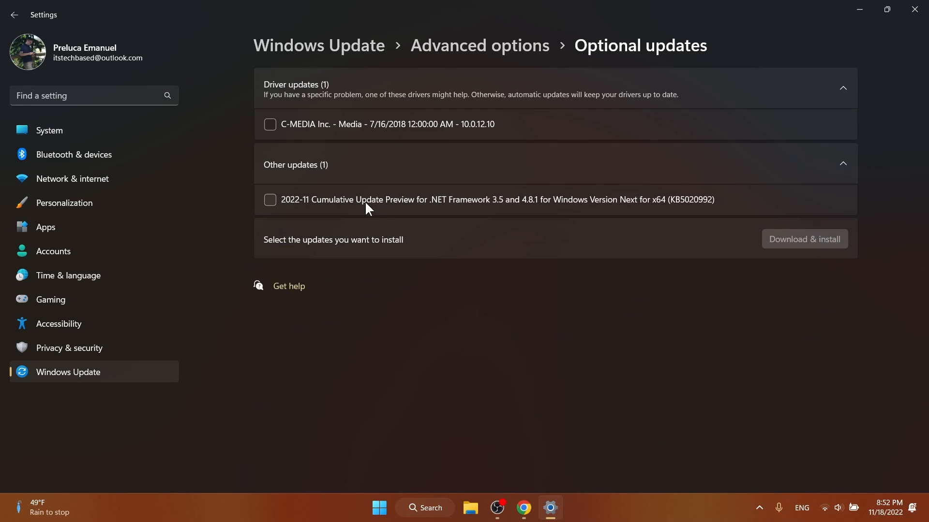
pyautogui.moveTo(425, 206)
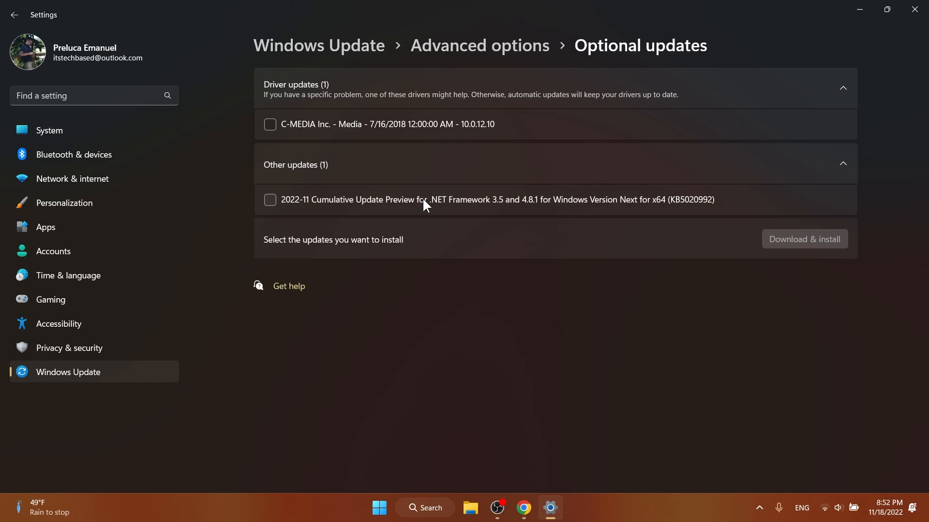
pyautogui.click(378, 507)
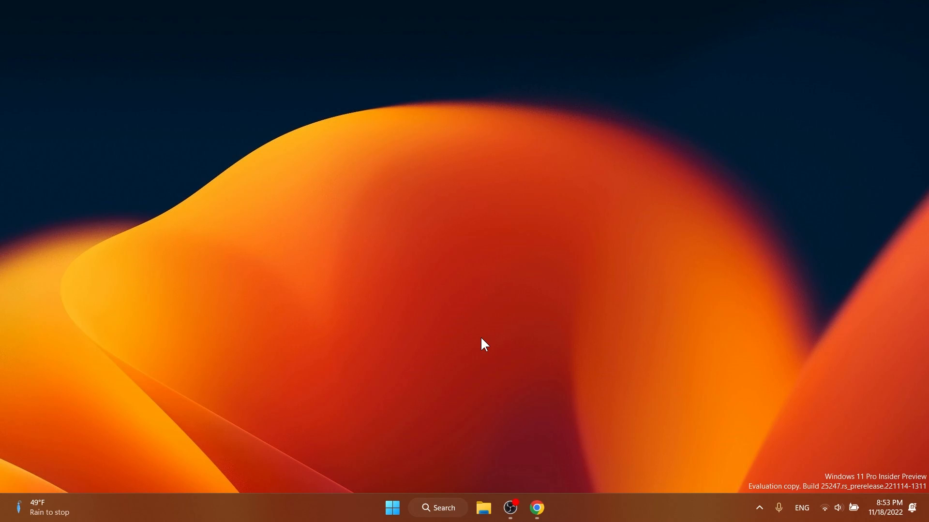
pyautogui.moveTo(621, 494)
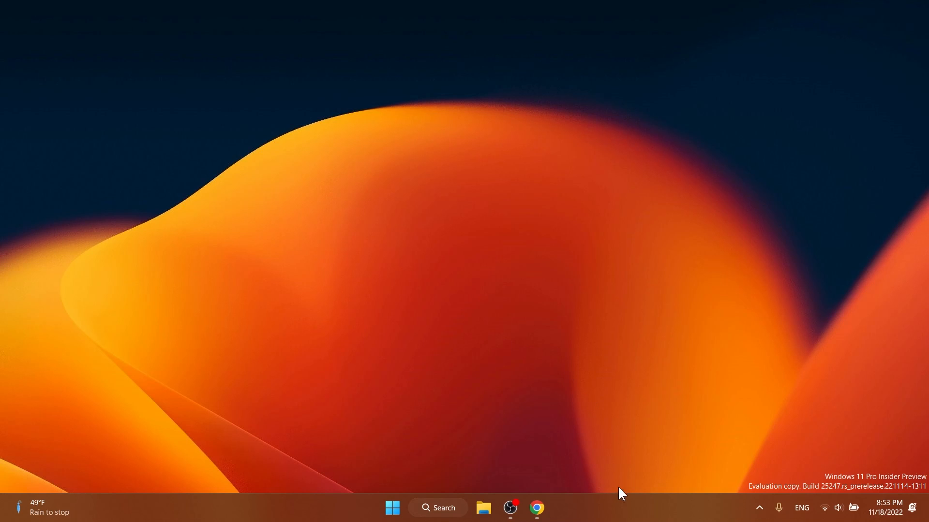
pyautogui.moveTo(616, 514)
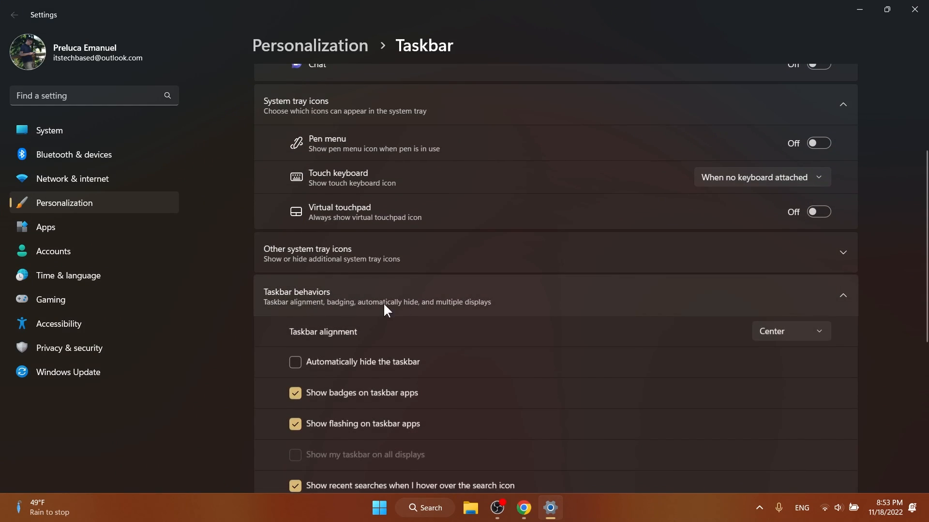
# Enable 'Show seconds in system tray clock' and restore the Taskbar settings window.
pyautogui.scroll(-3)
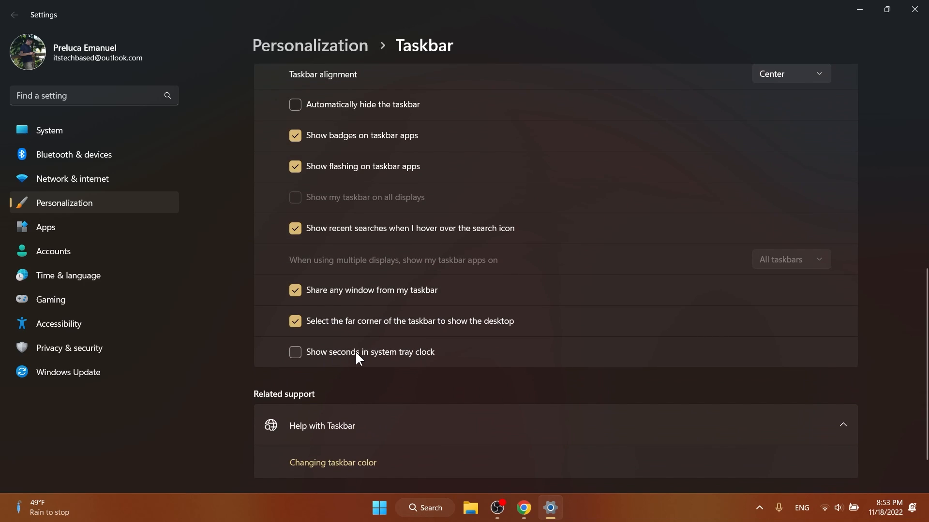
pyautogui.click(295, 352)
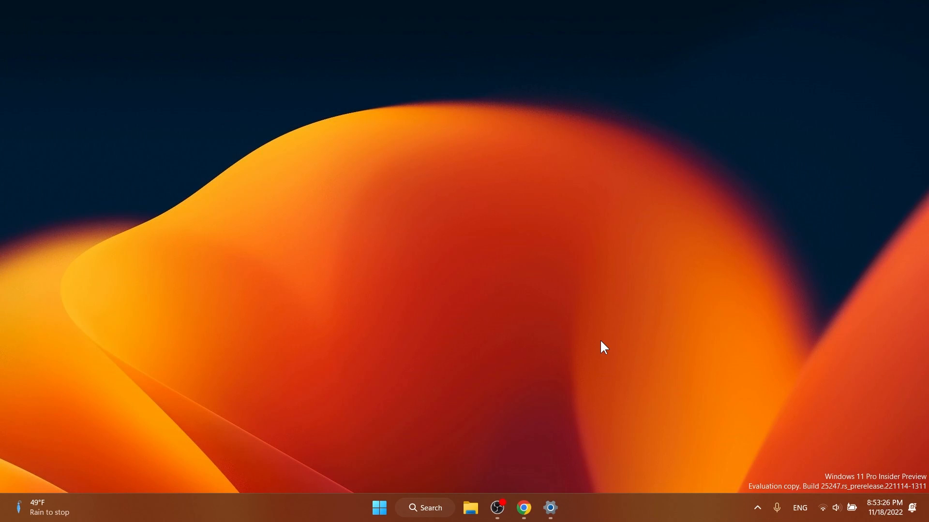
pyautogui.click(425, 508)
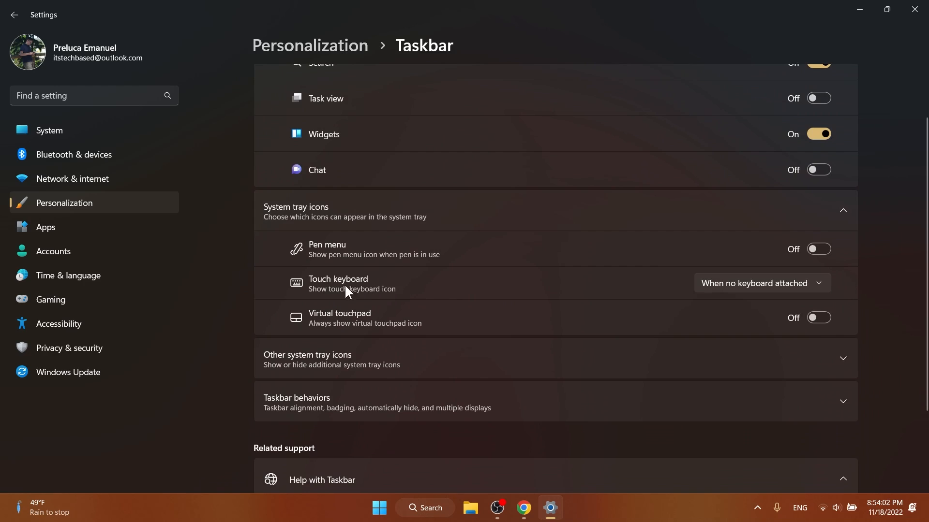
pyautogui.moveTo(540, 291)
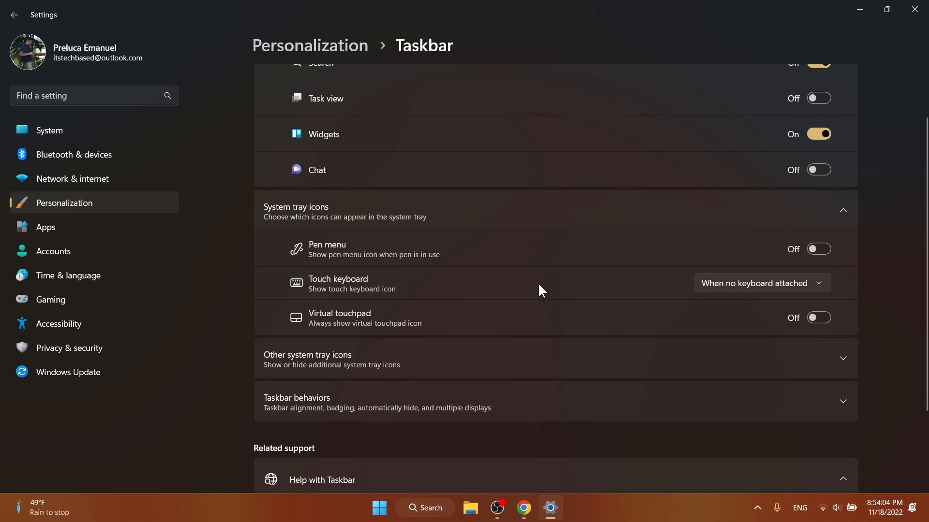
pyautogui.moveTo(699, 287)
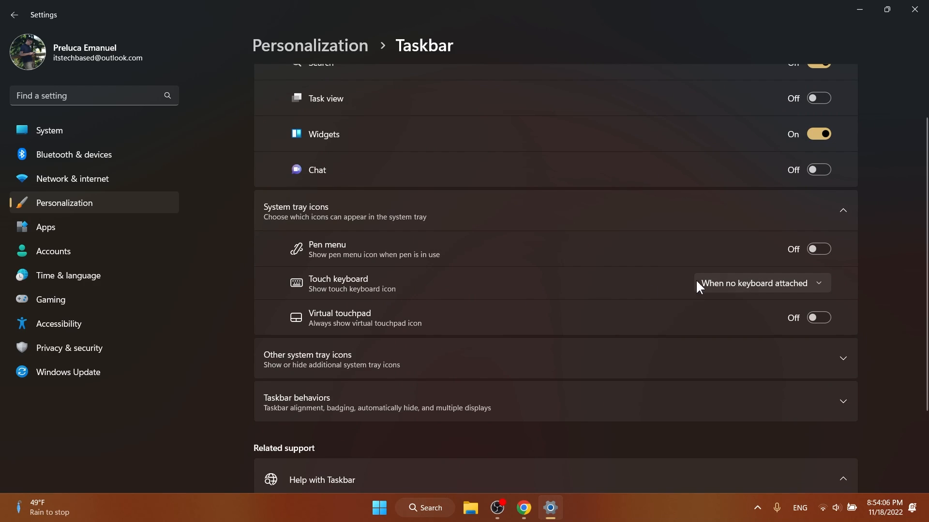
# Review when the touch keyboard icon shows, then close Settings.
pyautogui.click(761, 283)
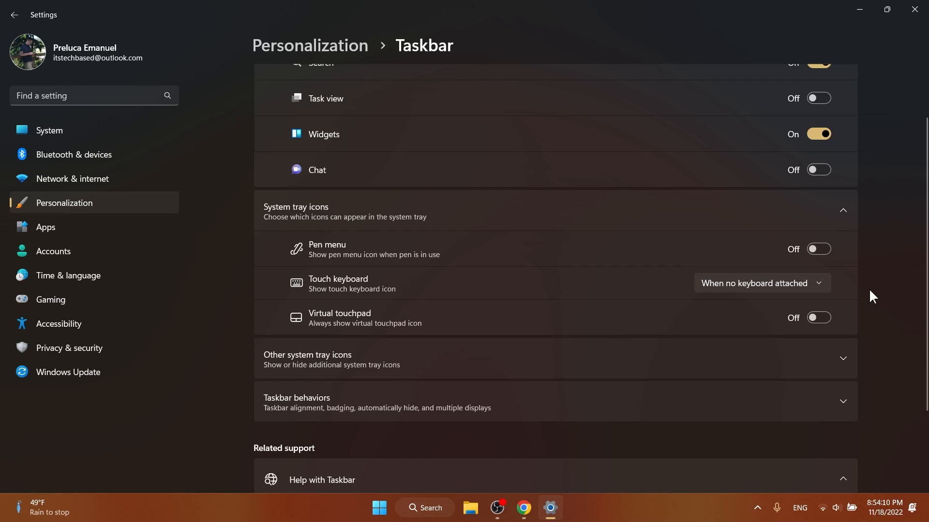
pyautogui.moveTo(886, 92)
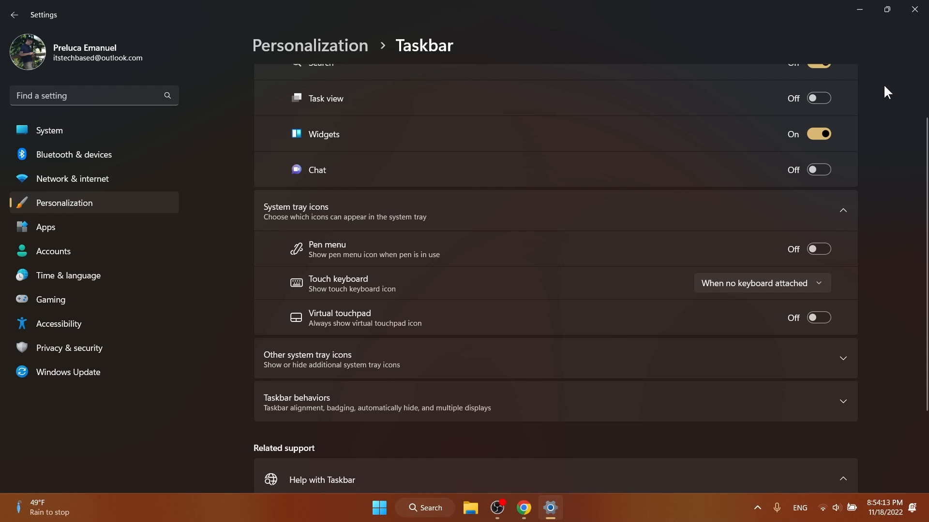
pyautogui.click(914, 14)
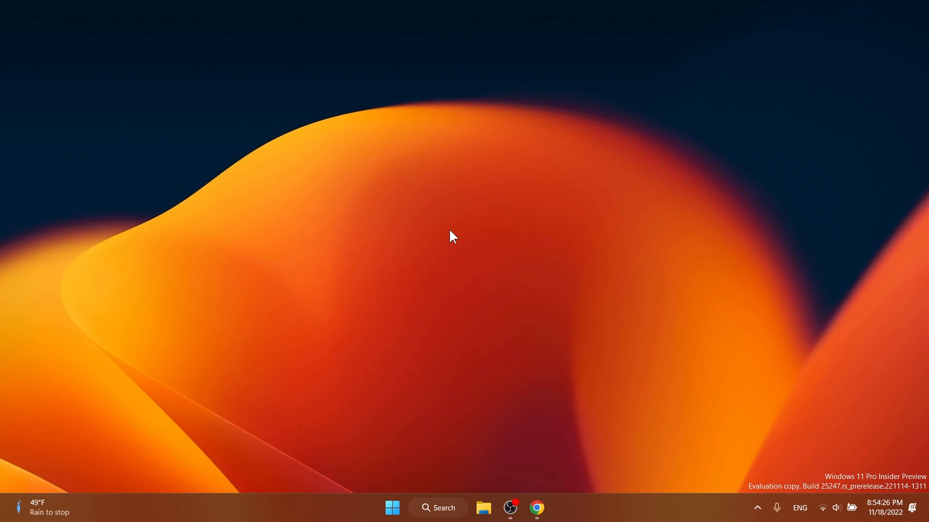
# Run Get updates in the Store Library, view the Store's jump list, then close it.
pyautogui.click(548, 508)
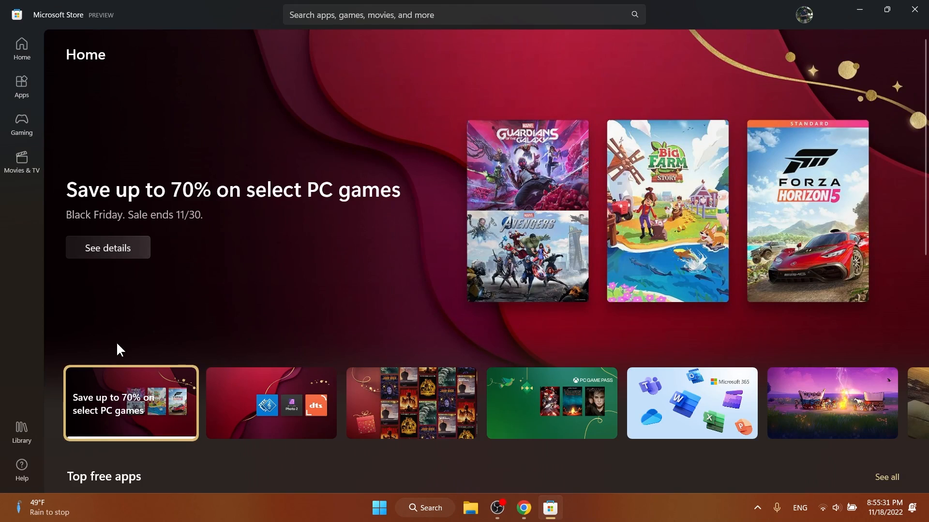
pyautogui.click(21, 431)
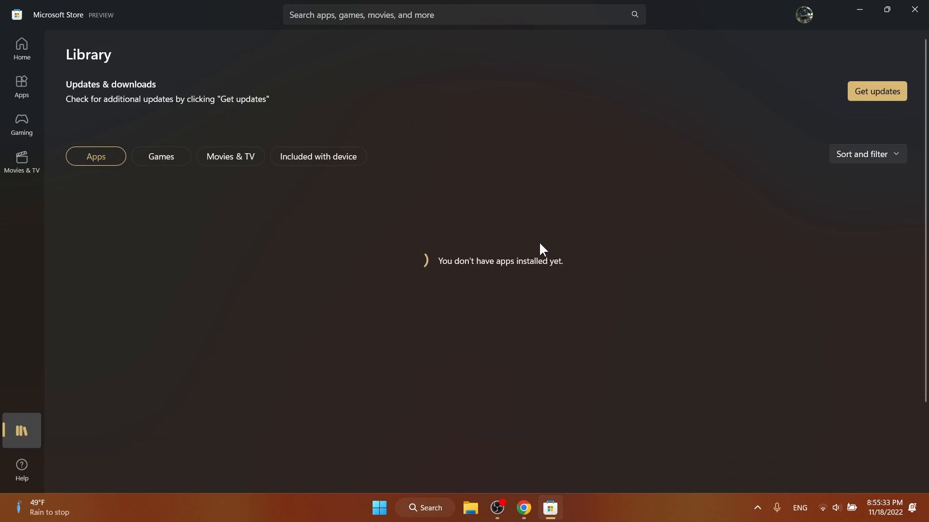
pyautogui.click(876, 91)
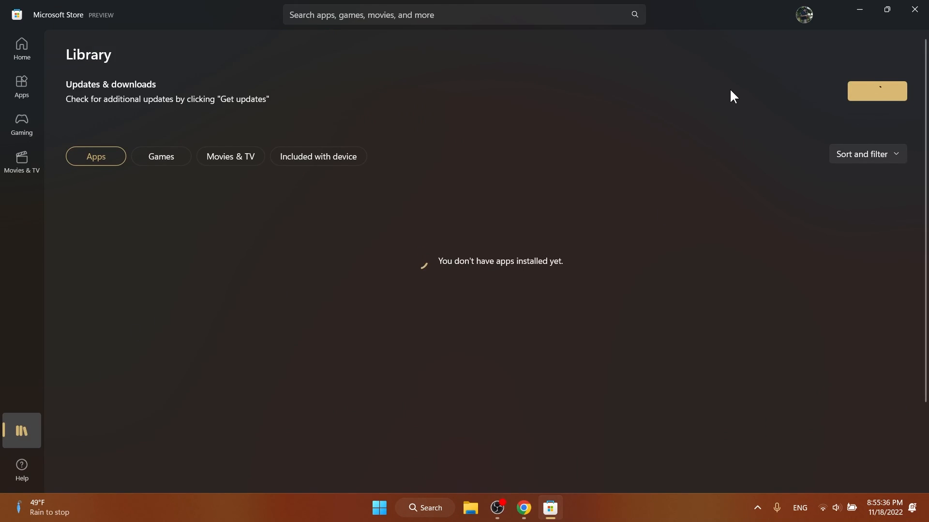
pyautogui.click(876, 90)
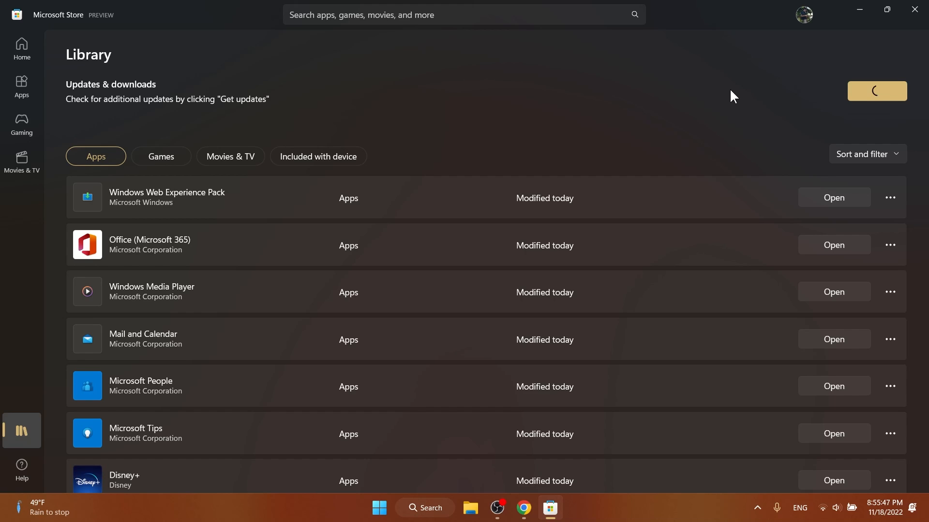
pyautogui.rightClick(549, 507)
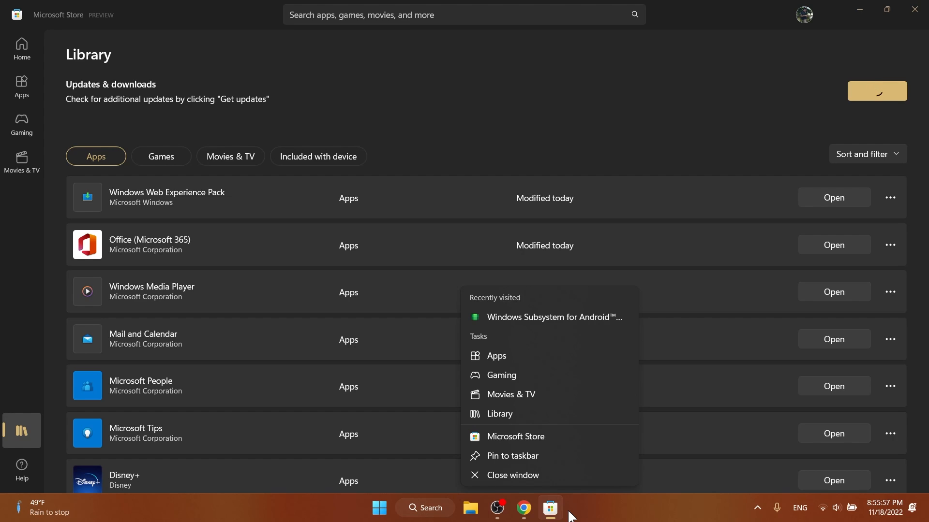
pyautogui.moveTo(553, 316)
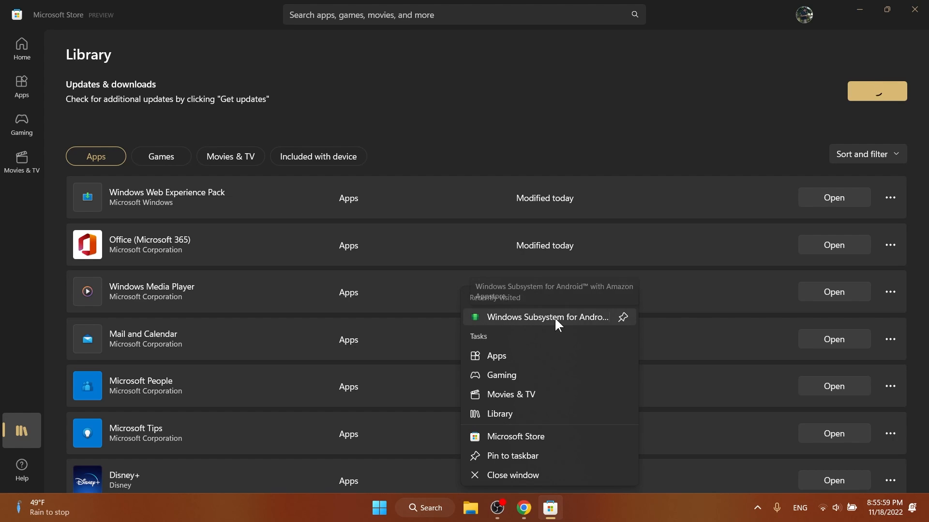
pyautogui.moveTo(528, 325)
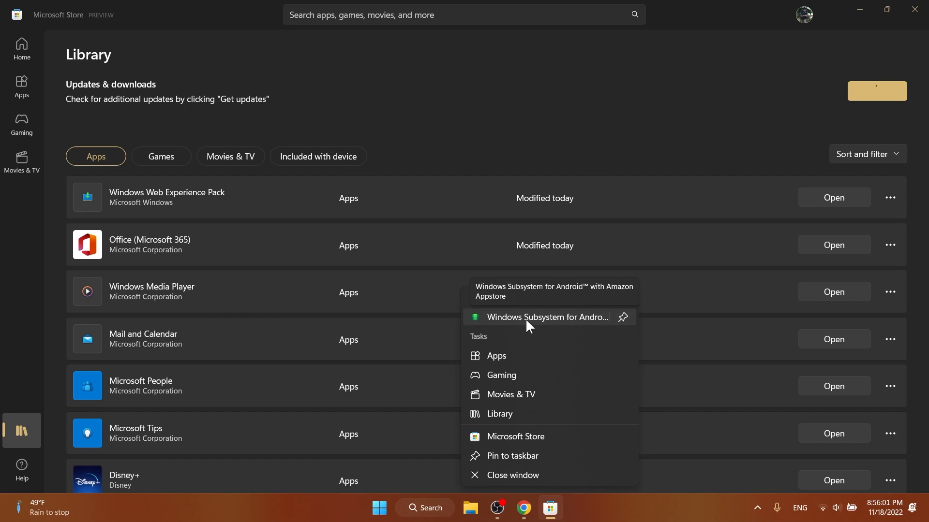
pyautogui.click(512, 479)
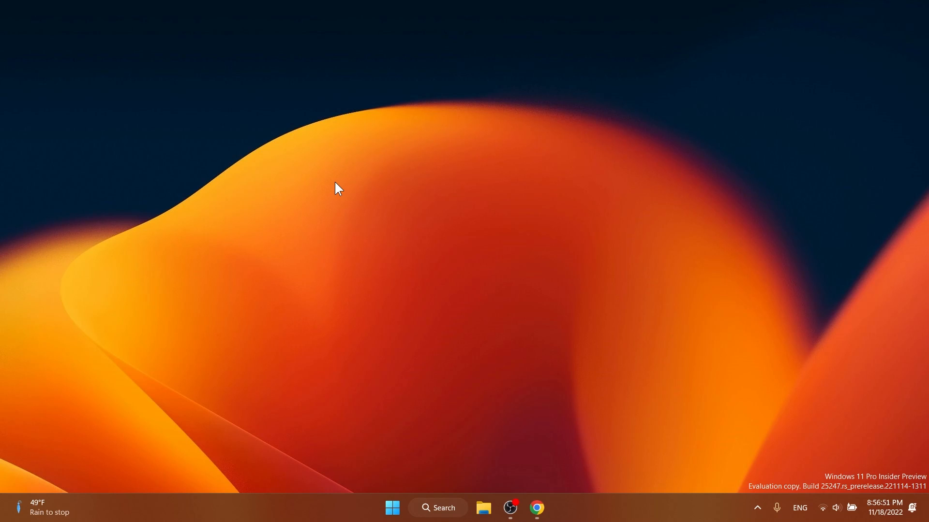
pyautogui.moveTo(644, 514)
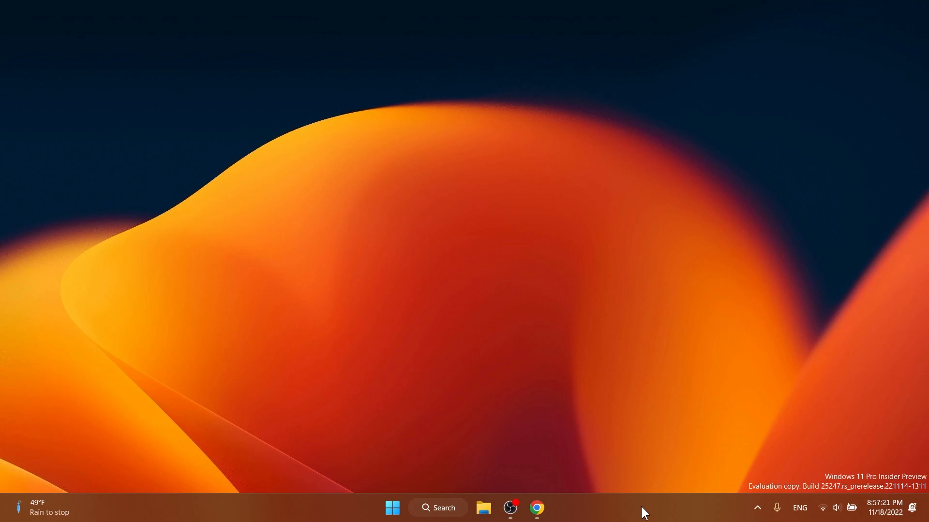
pyautogui.click(757, 507)
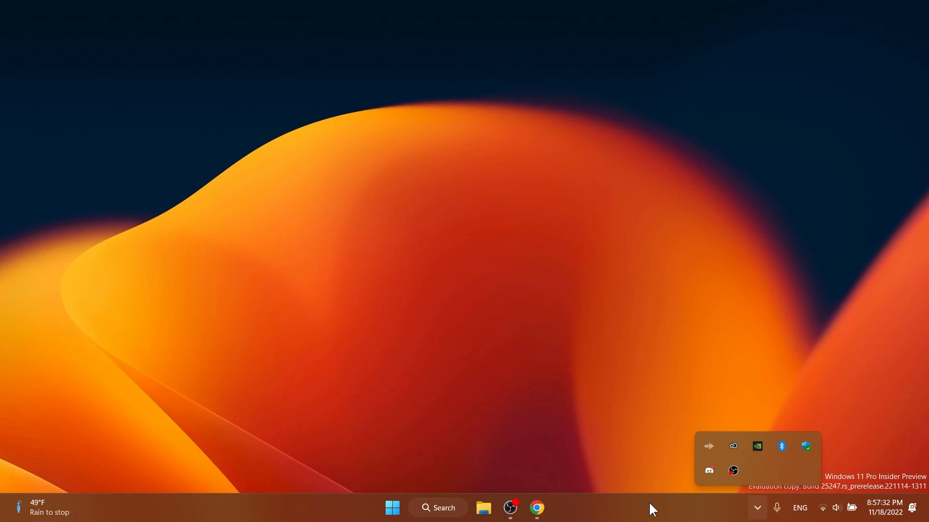
pyautogui.moveTo(564, 403)
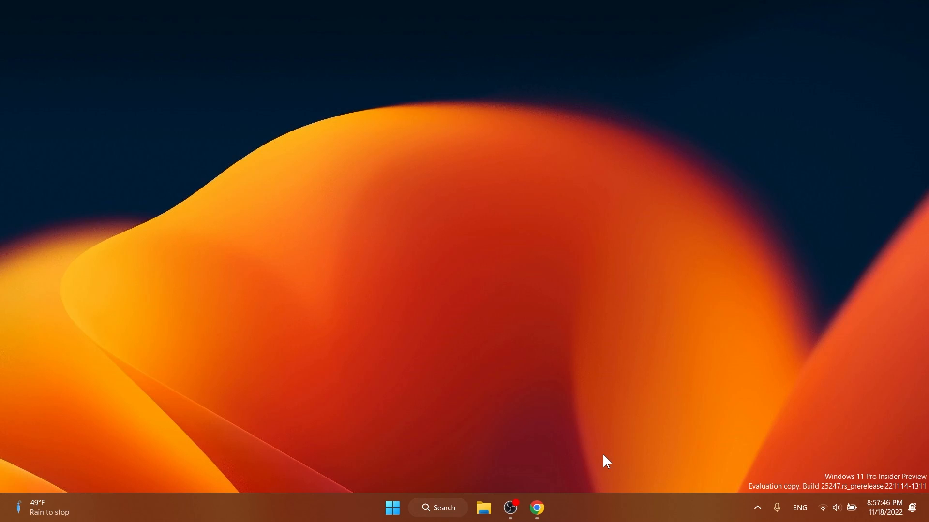
pyautogui.moveTo(599, 463)
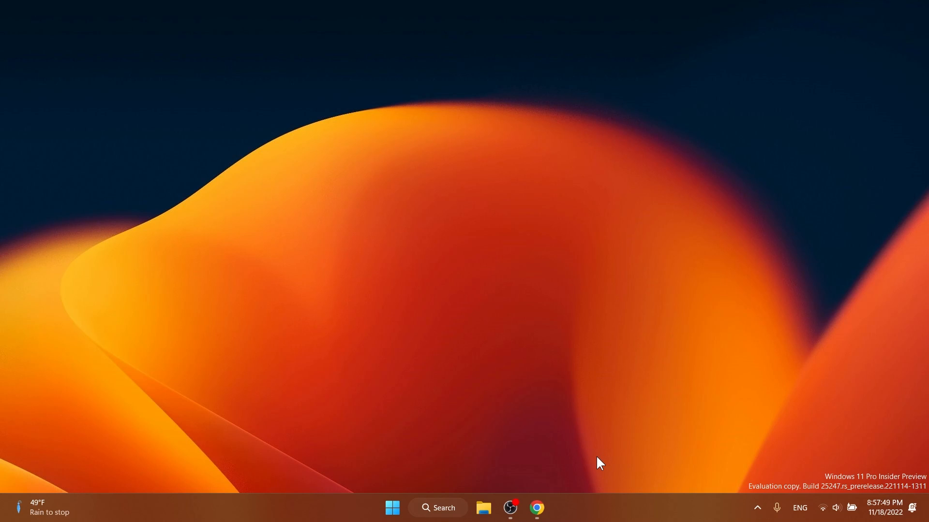
pyautogui.moveTo(691, 517)
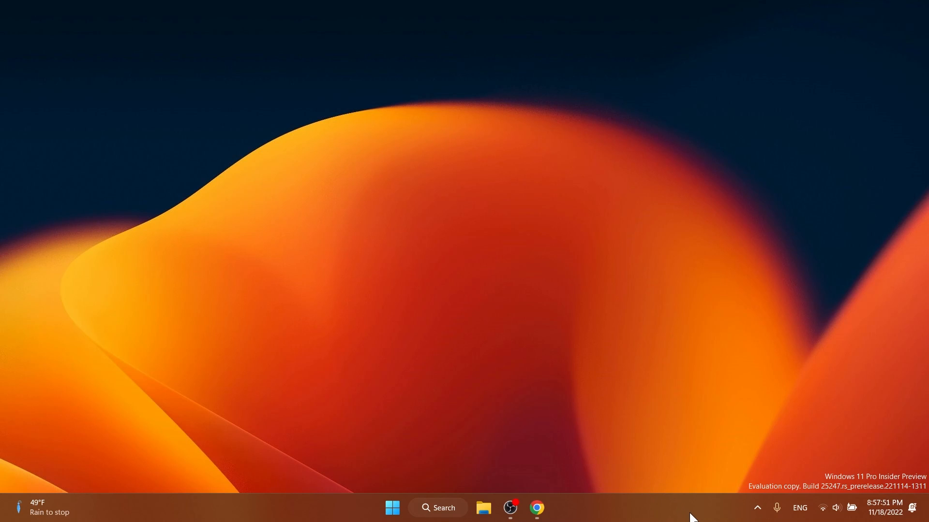
pyautogui.click(757, 507)
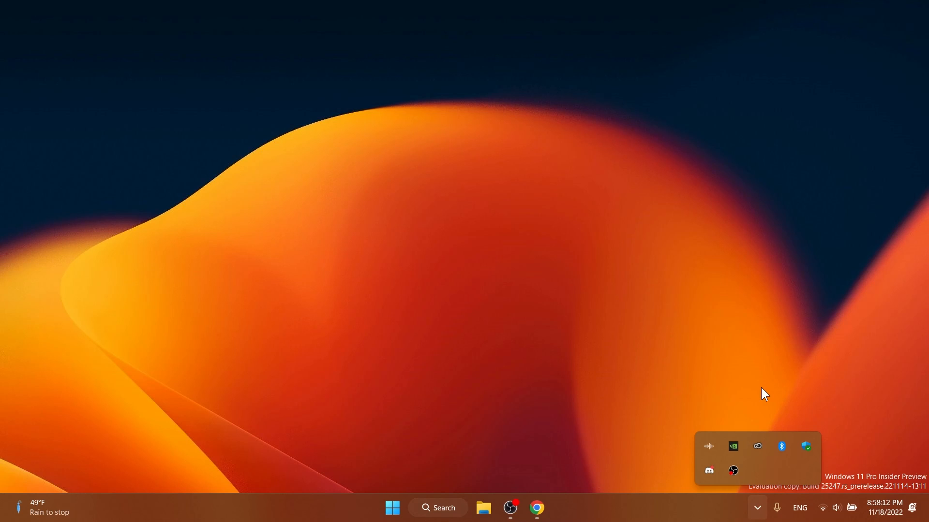
pyautogui.moveTo(713, 406)
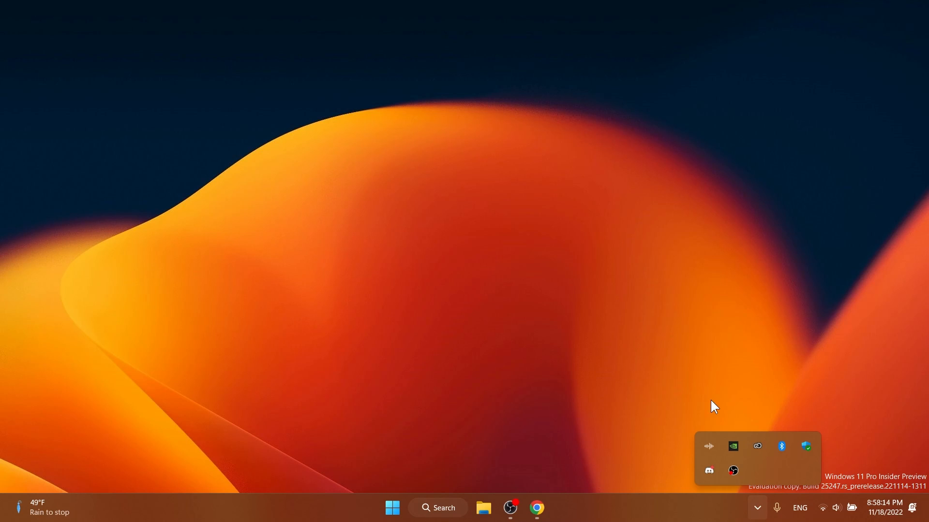
pyautogui.click(757, 508)
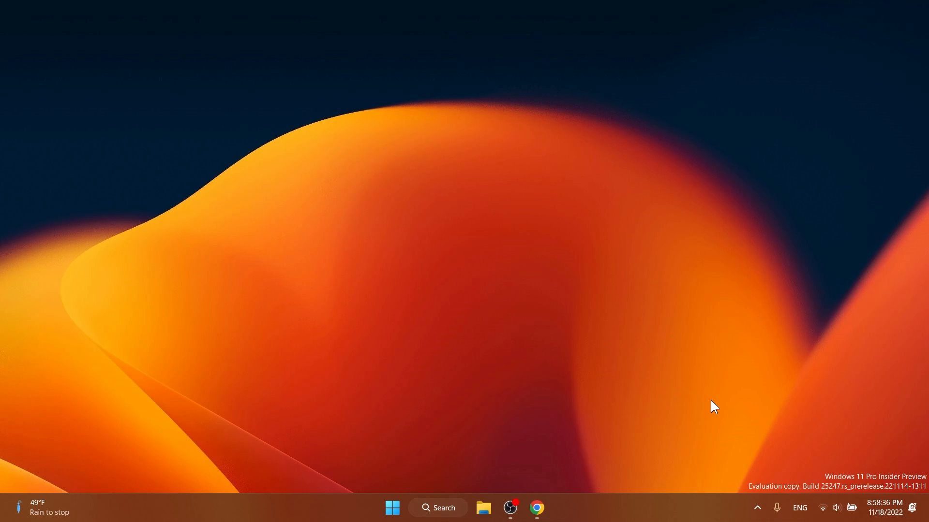
pyautogui.moveTo(734, 424)
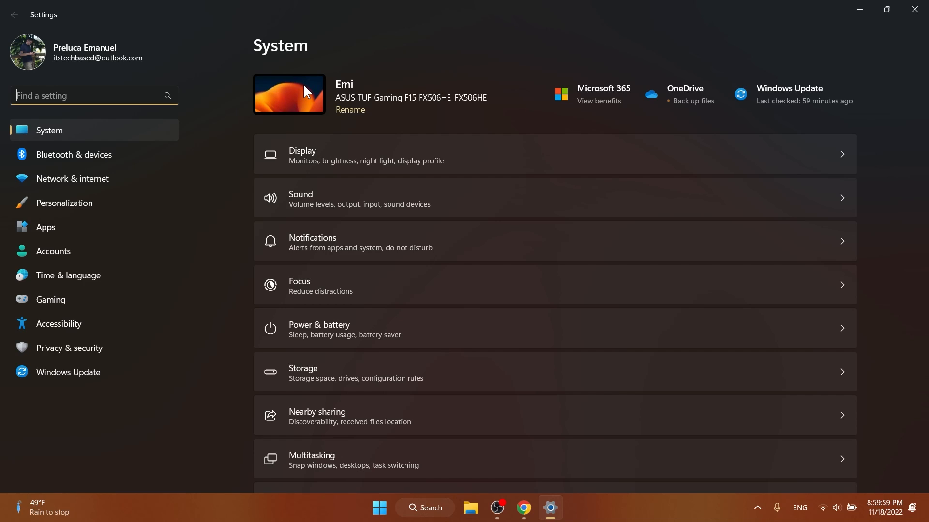
pyautogui.moveTo(600, 26)
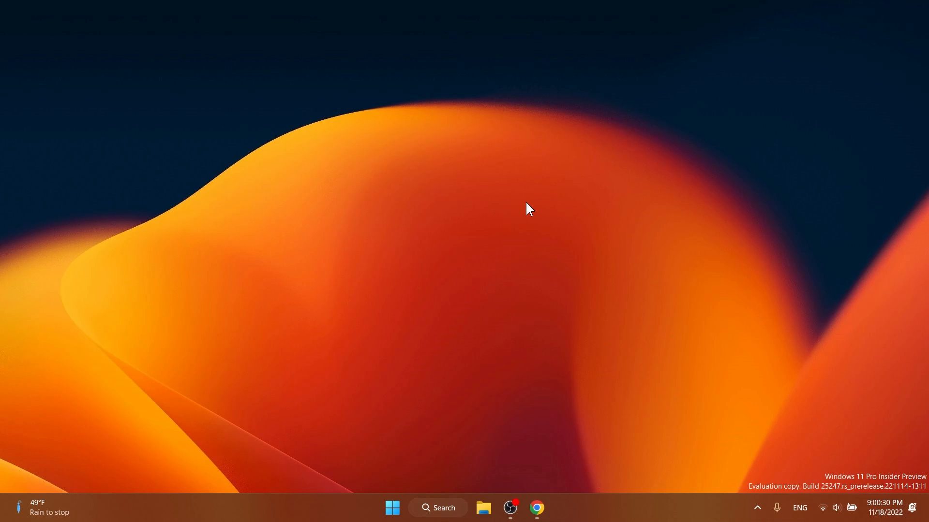
pyautogui.moveTo(440, 216)
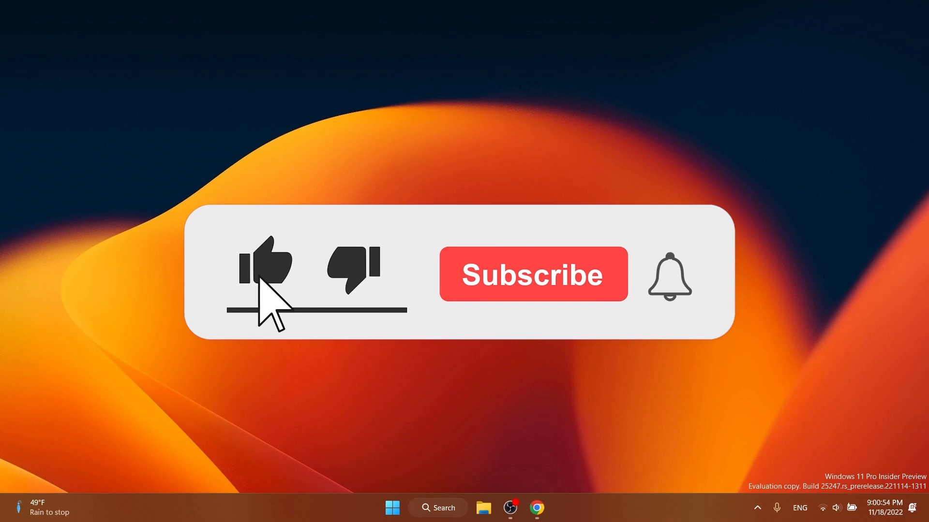
pyautogui.click(532, 274)
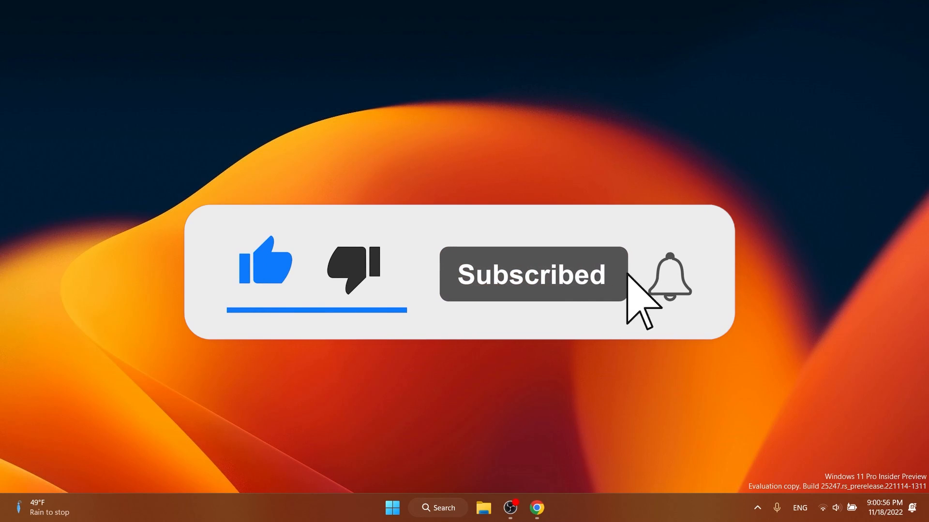
pyautogui.click(667, 274)
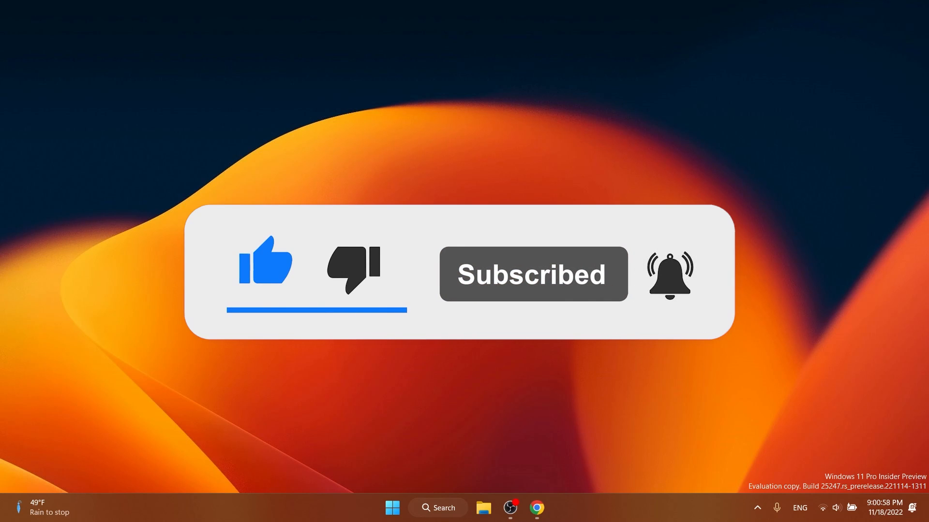